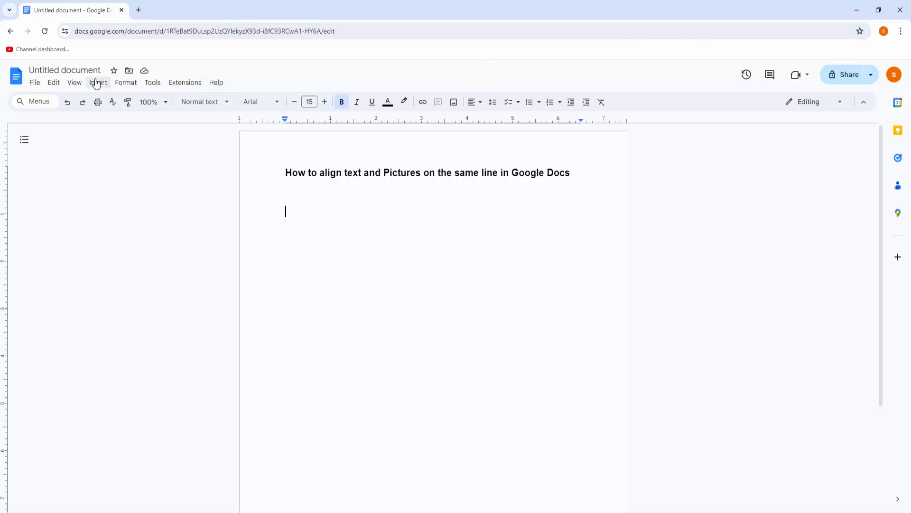
# - Start a new blank drawing canvas from the Insert menu
pyautogui.click(98, 82)
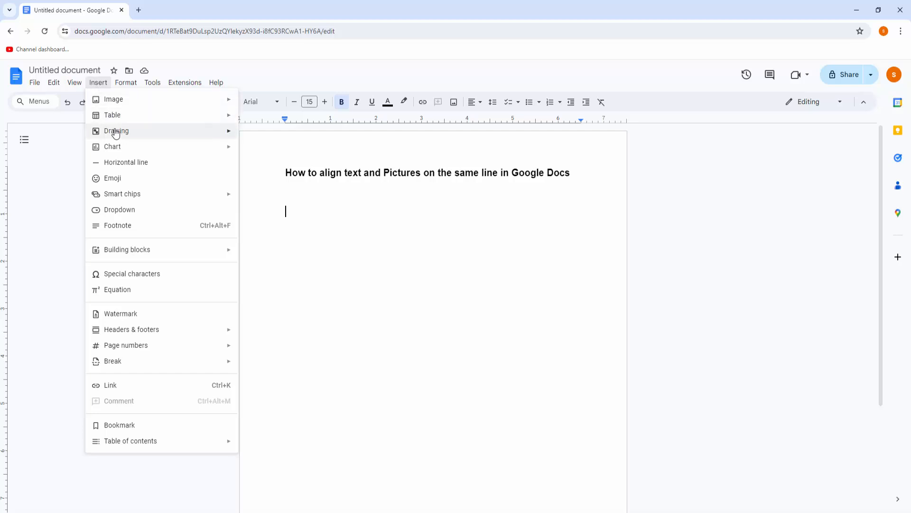
pyautogui.click(115, 131)
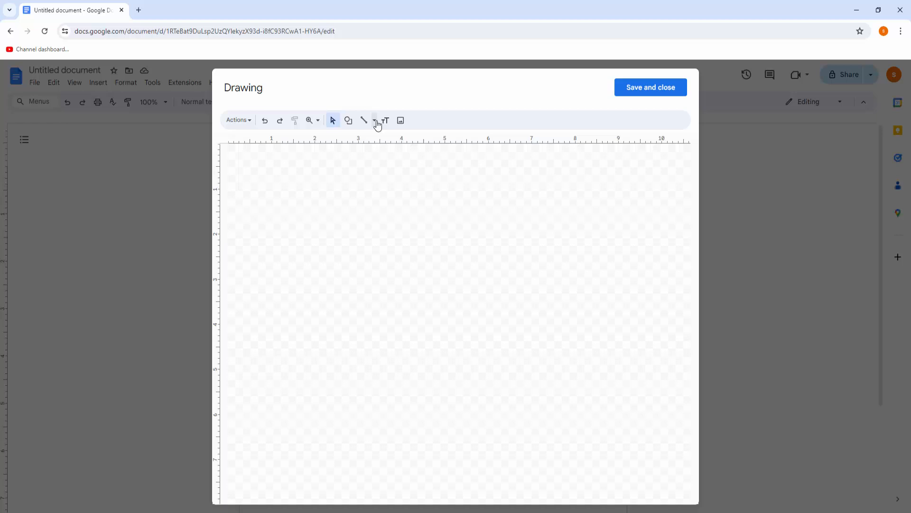
# - Begin adding an image to the drawing from the drawing toolbar
pyautogui.click(386, 121)
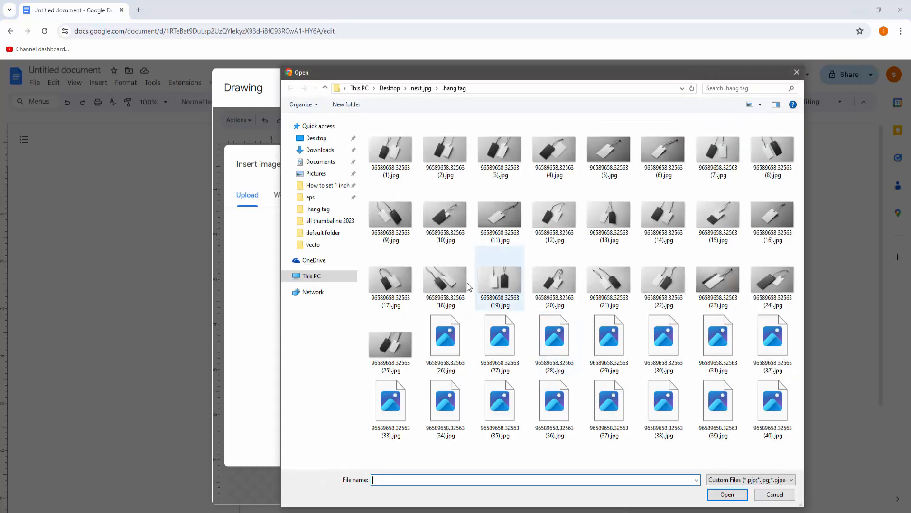
# - Upload the storefront photo into the drawing beside the Lorem Ipsum text box
pyautogui.click(422, 88)
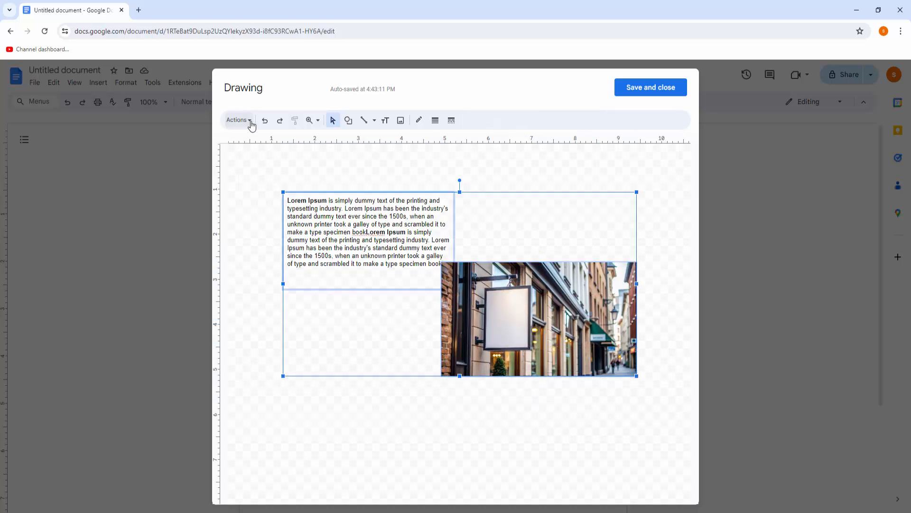
# - Middle-align the Lorem Ipsum text box and storefront photo vertically via Actions
pyautogui.click(238, 120)
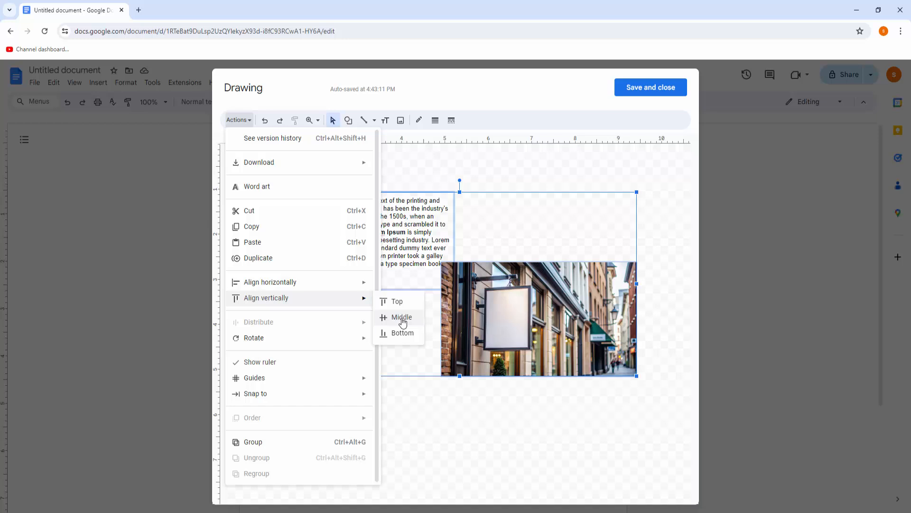
pyautogui.click(402, 317)
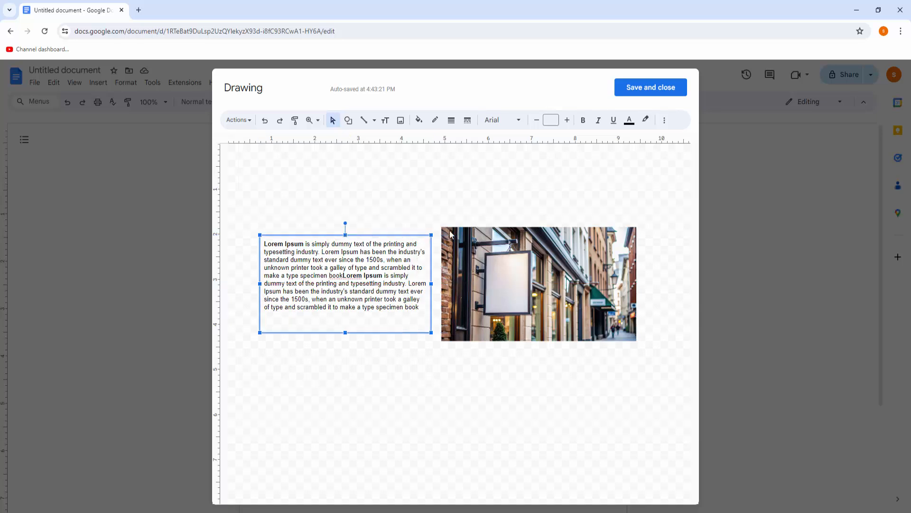
# - Deselect the objects, then save and close the drawing into the document
pyautogui.click(566, 197)
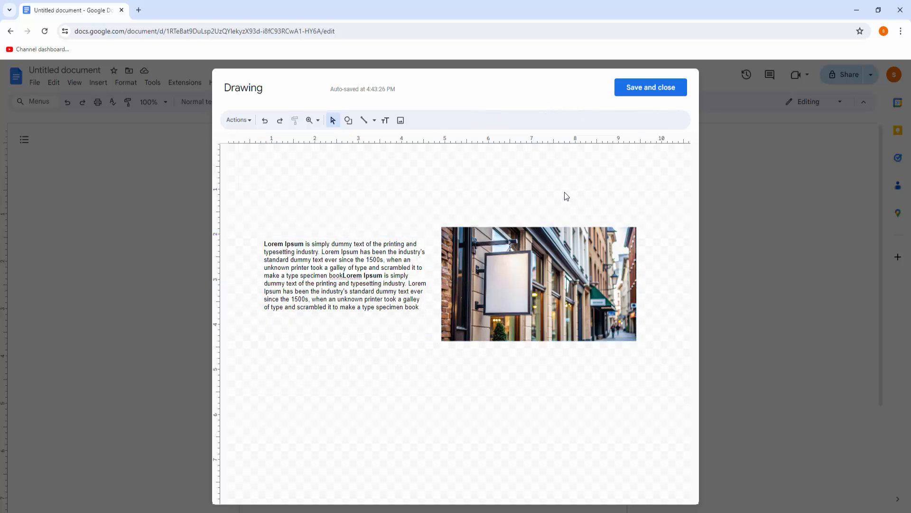
pyautogui.moveTo(605, 118)
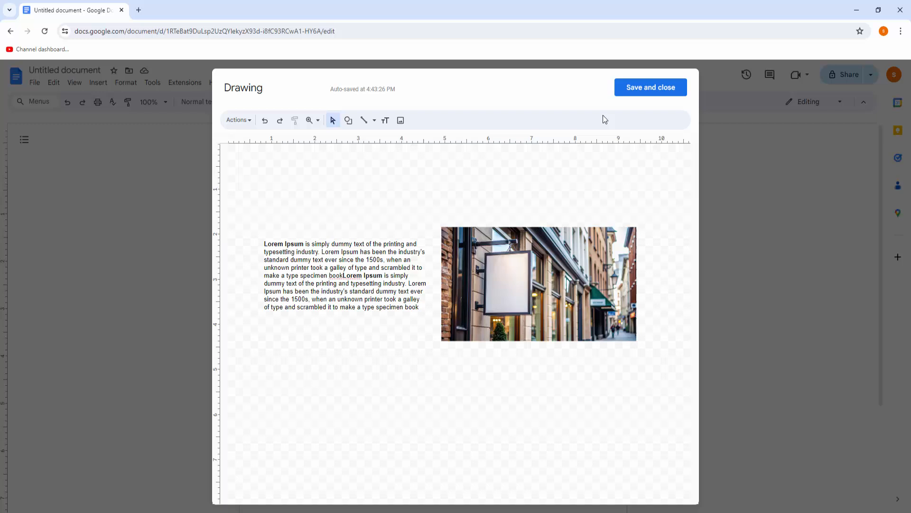
pyautogui.click(650, 87)
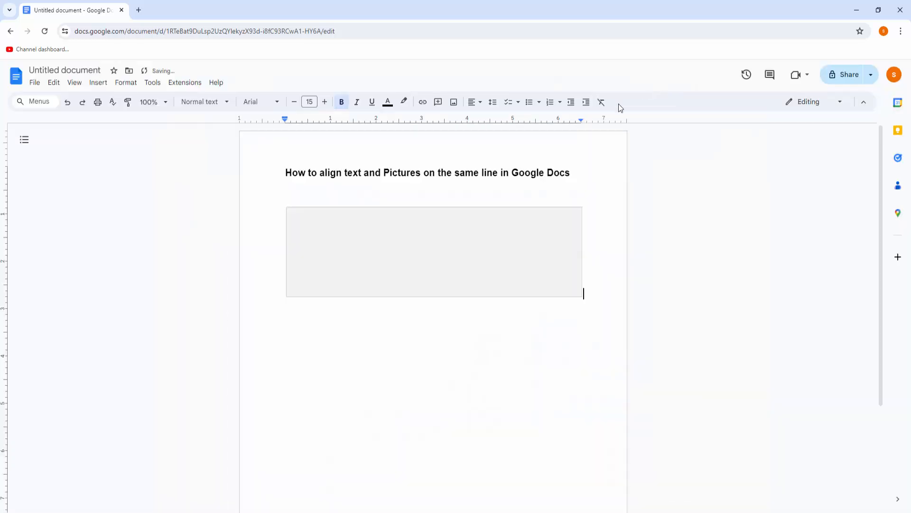